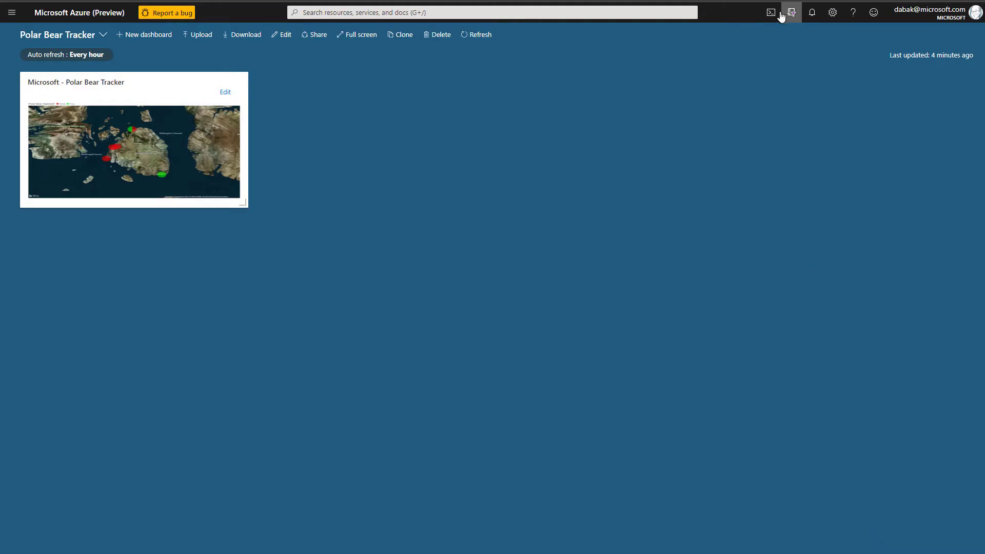
Launch a Bash Cloud Shell pane beneath the Polar Bear Tracker dashboard from the top bar
{"action": "left_click", "coordinate": [770, 12]}
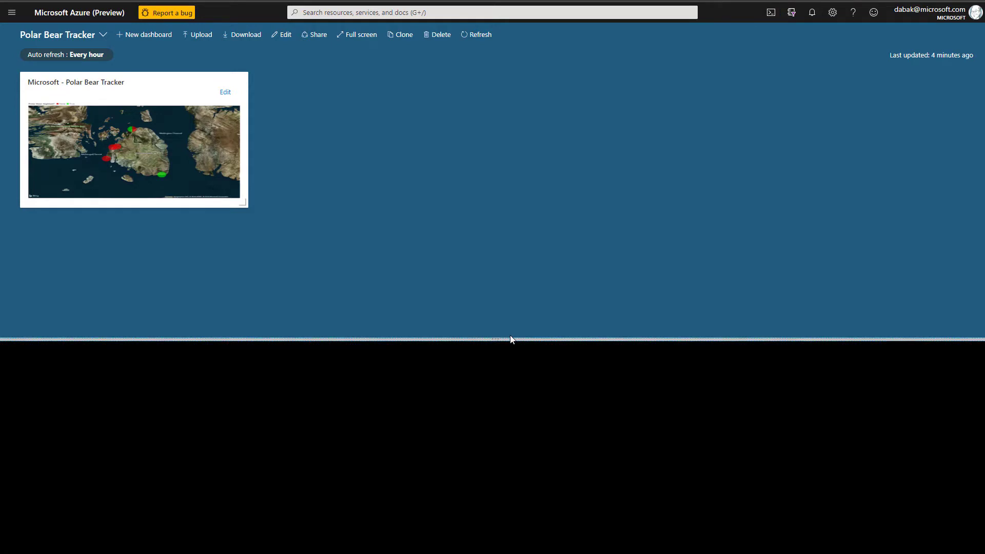
{"action": "left_click", "coordinate": [770, 12]}
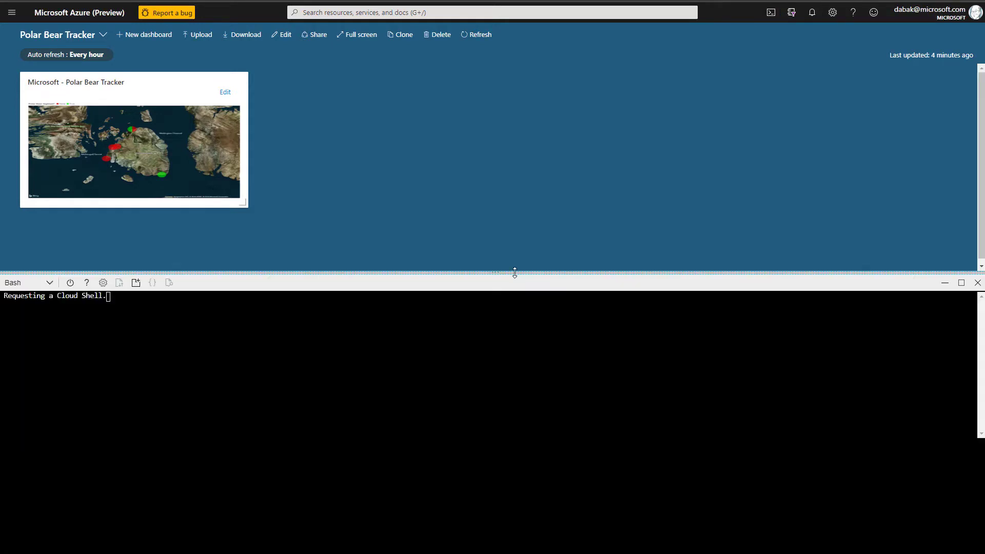